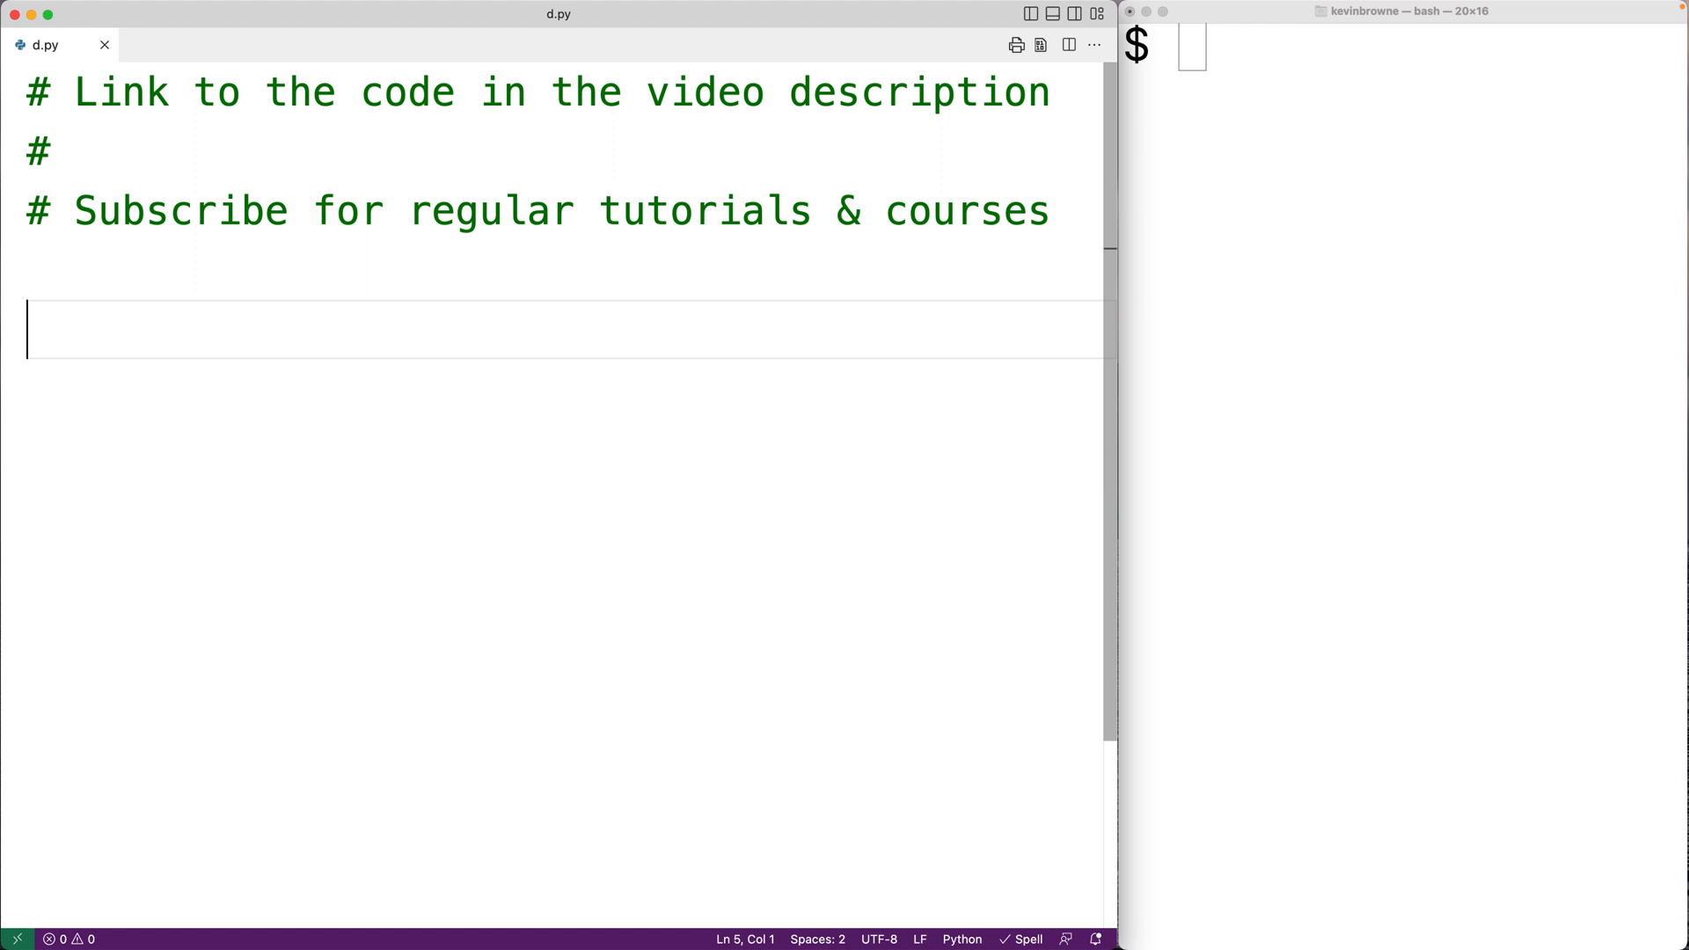
type("string")
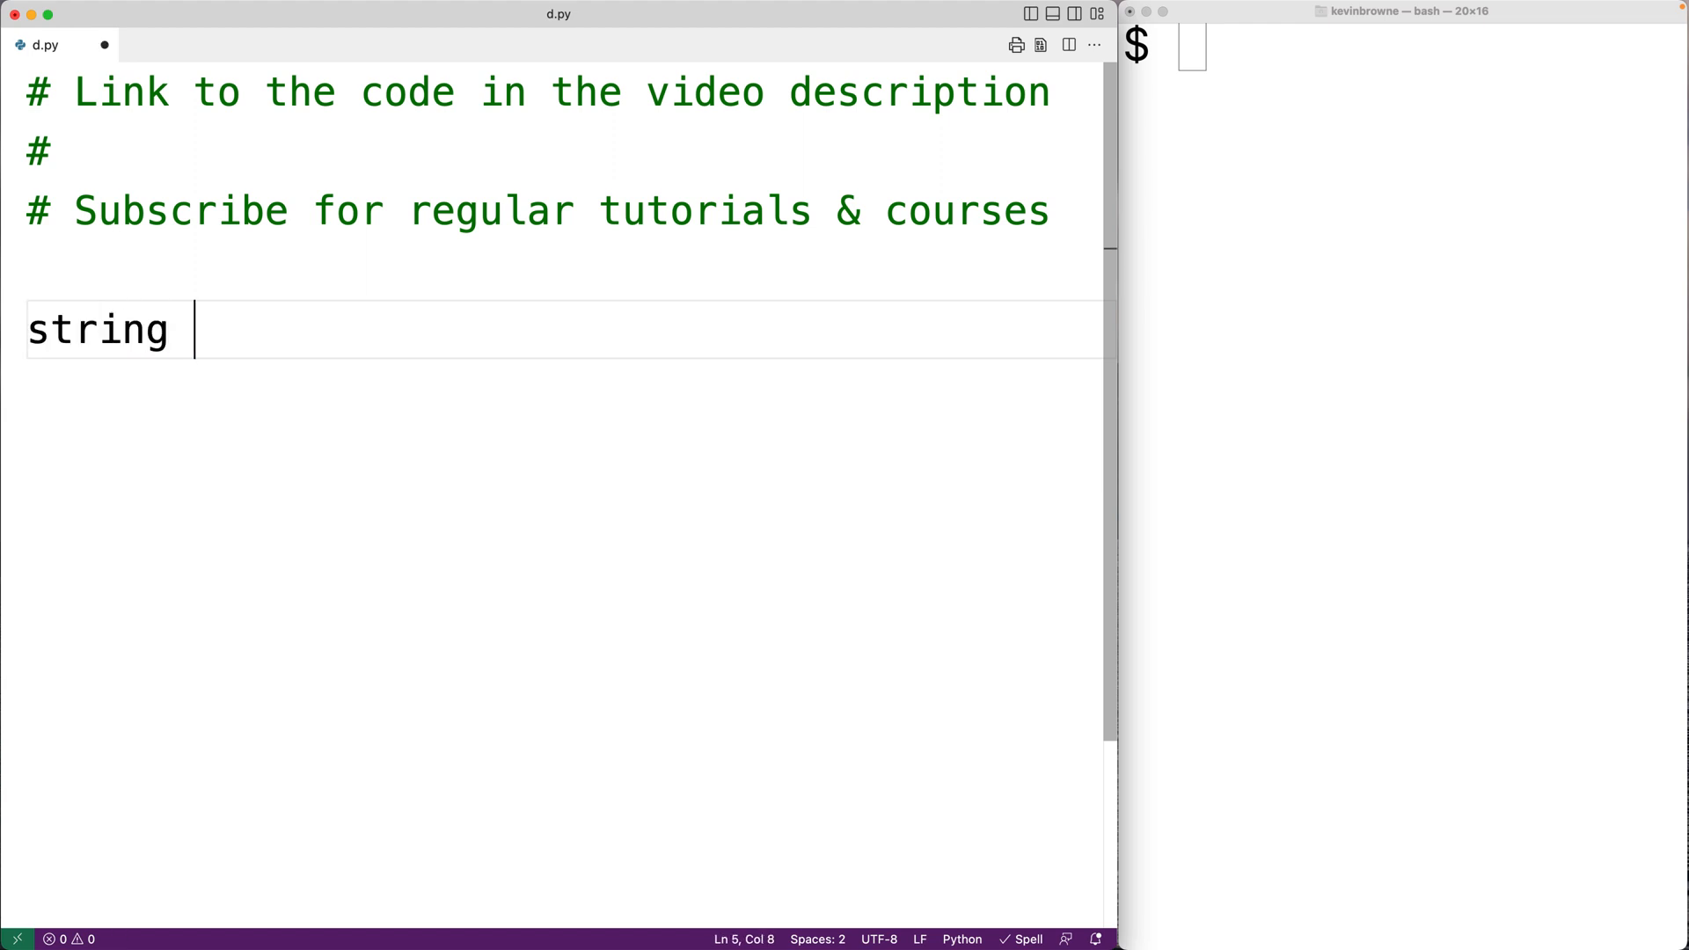
type("= \"\"")
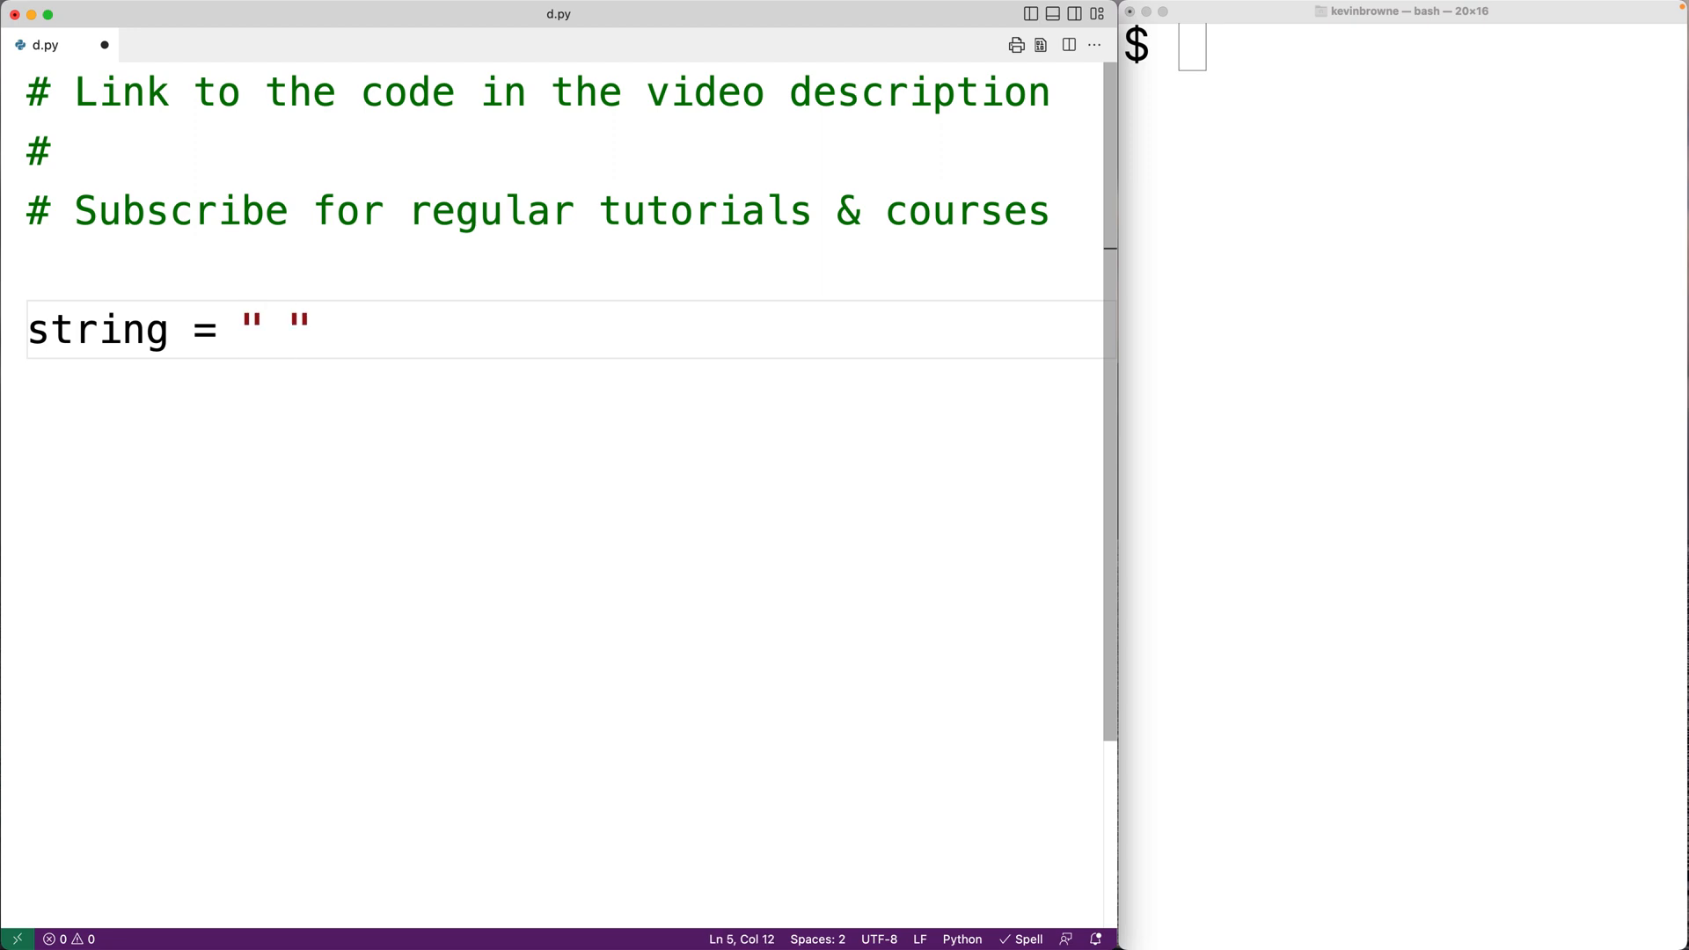
type("\\n\\t")
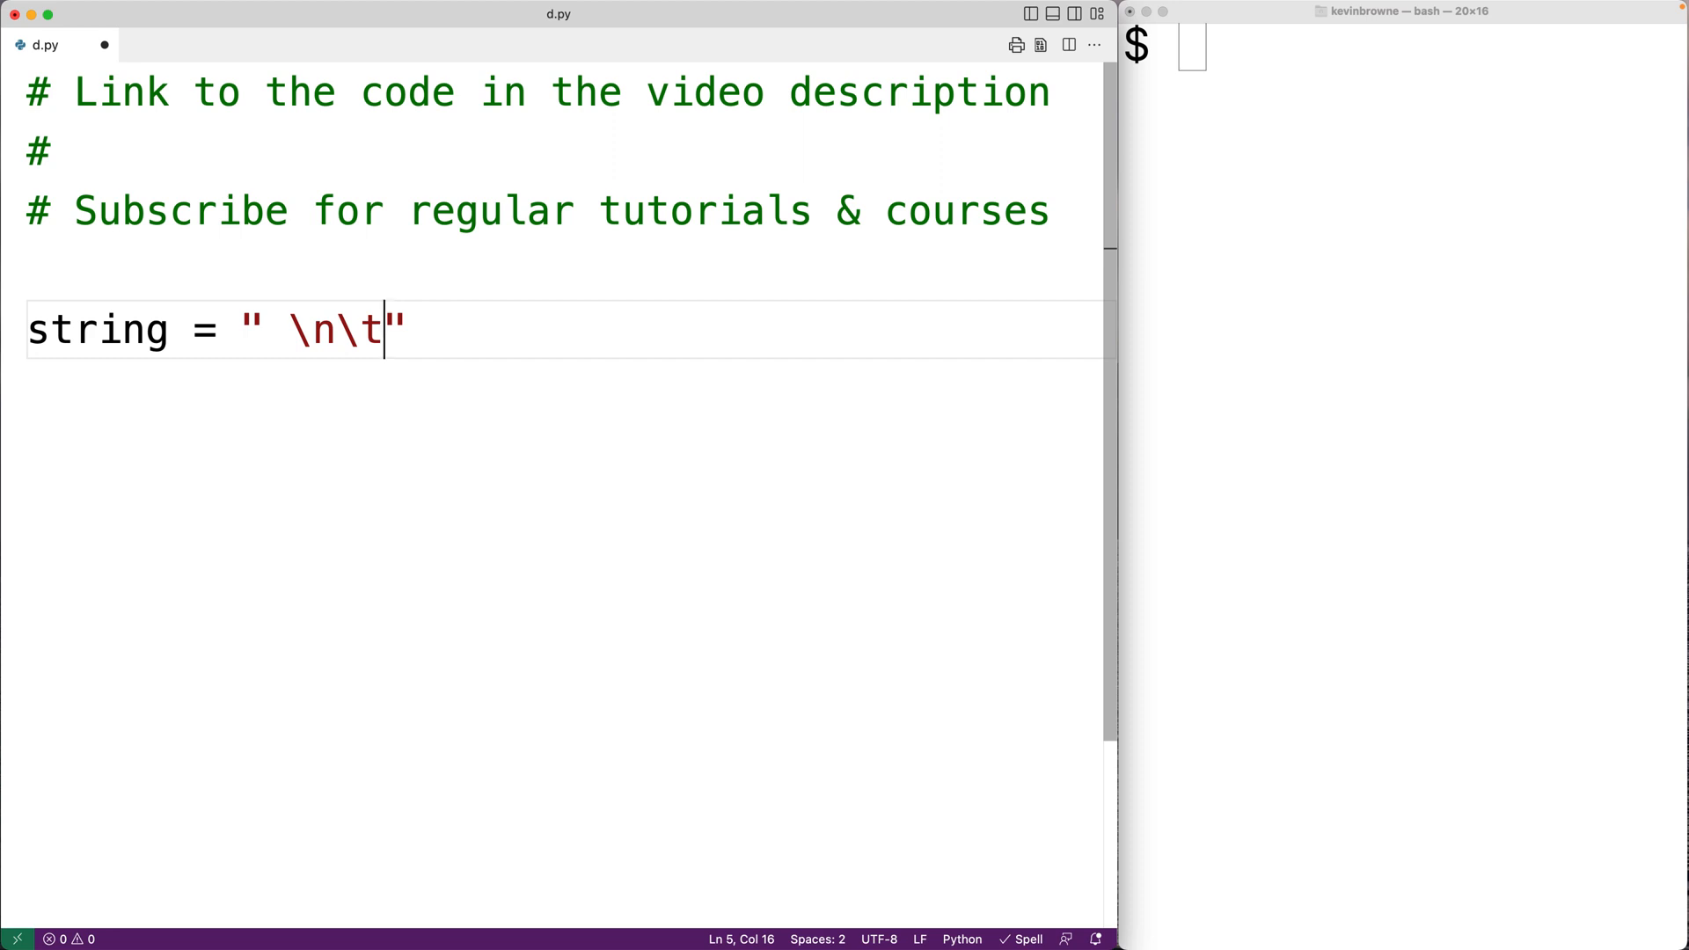
type("print( string")
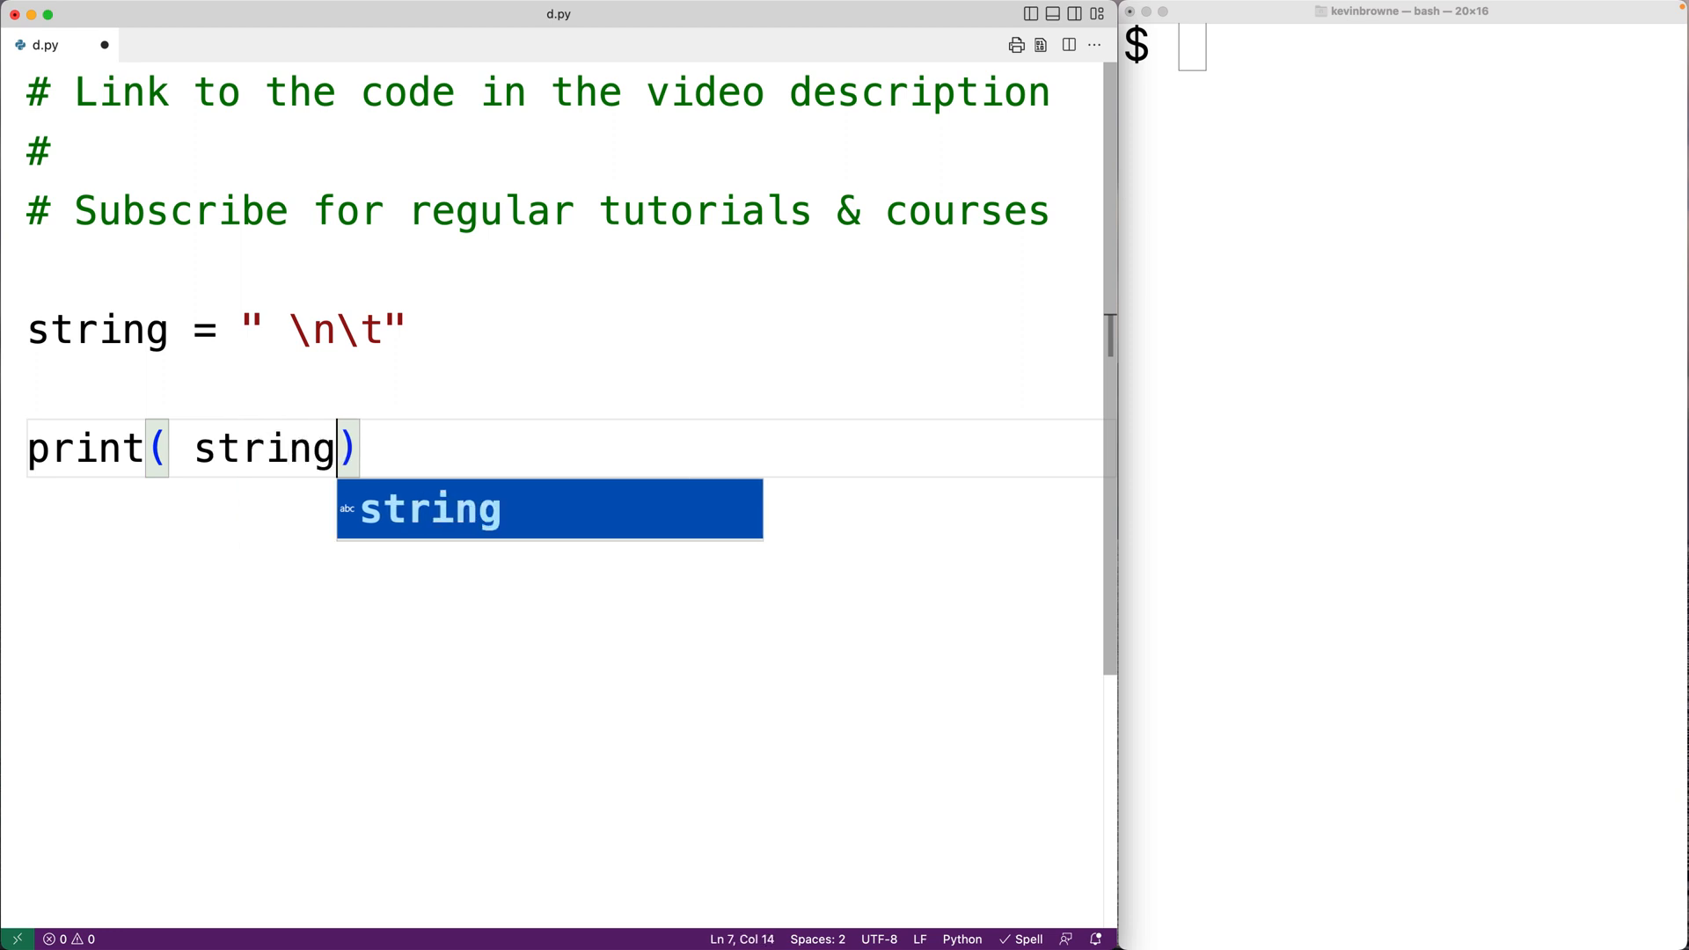
type(".is")
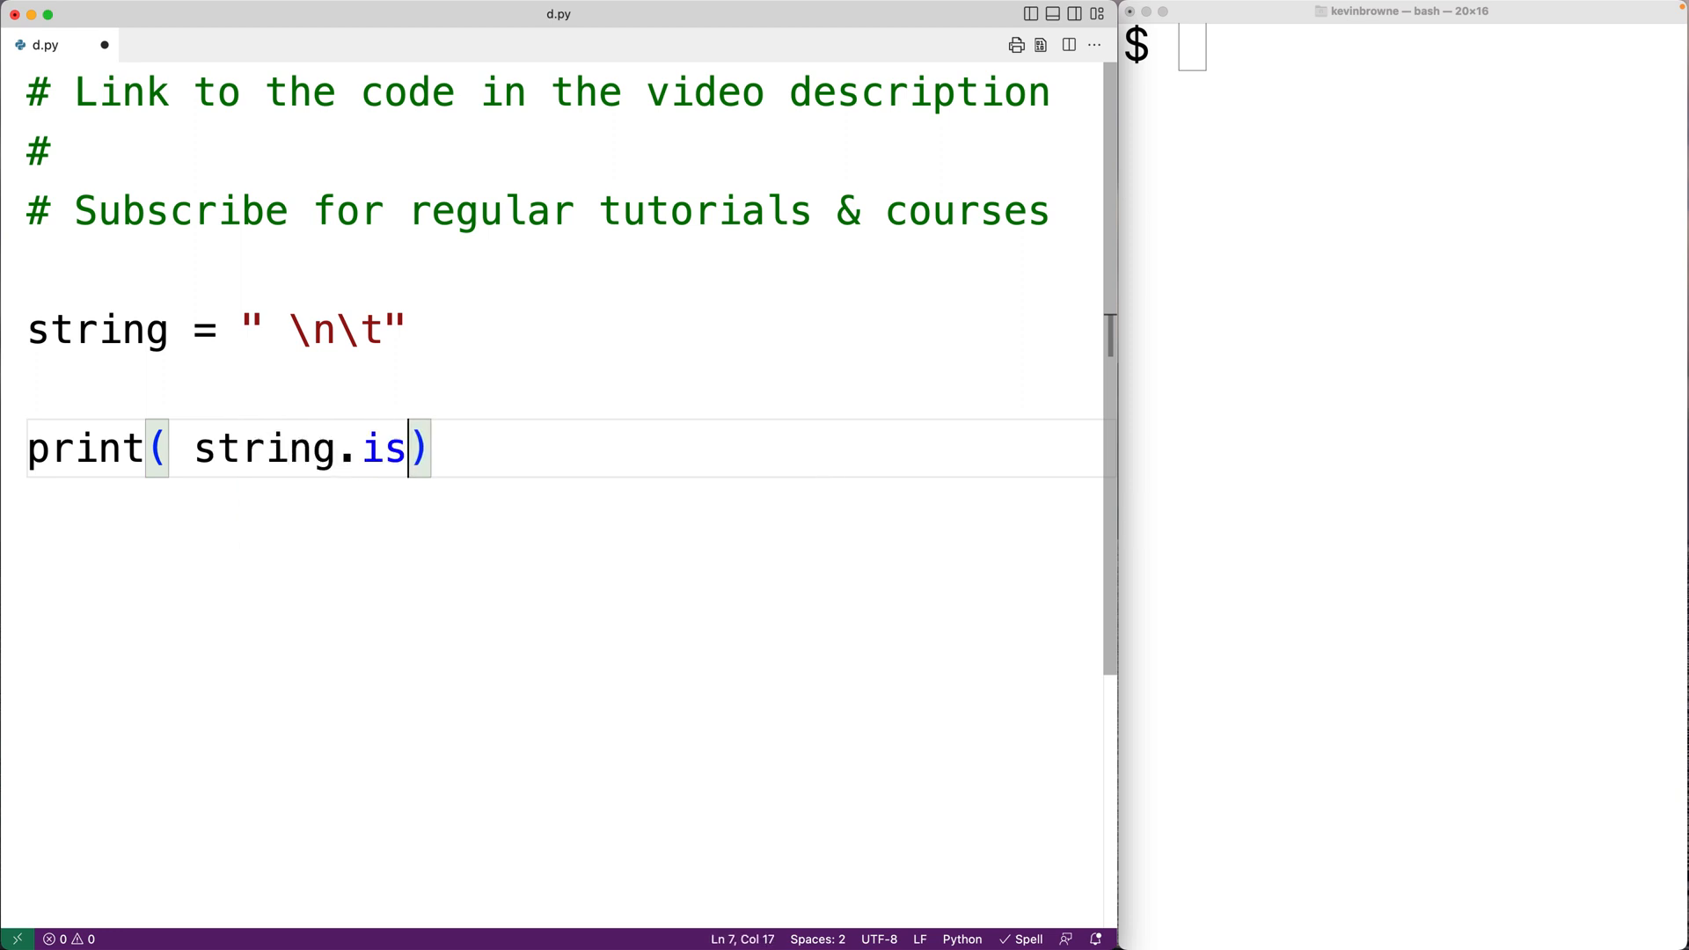
type("space()")
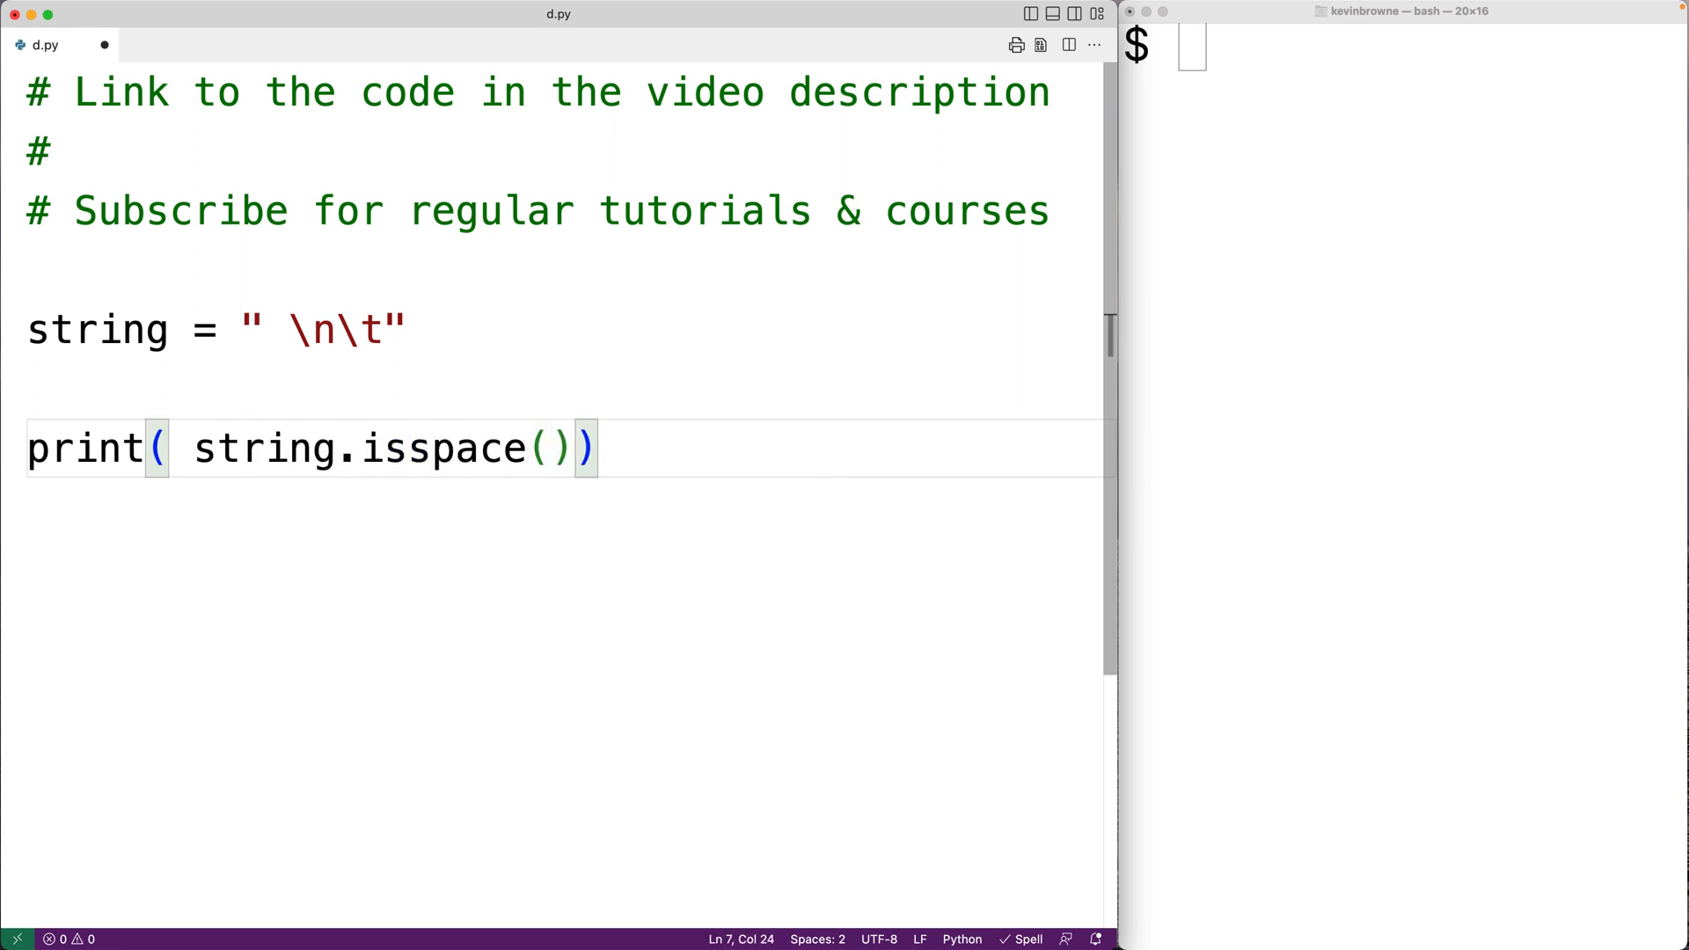
type("\" \"")
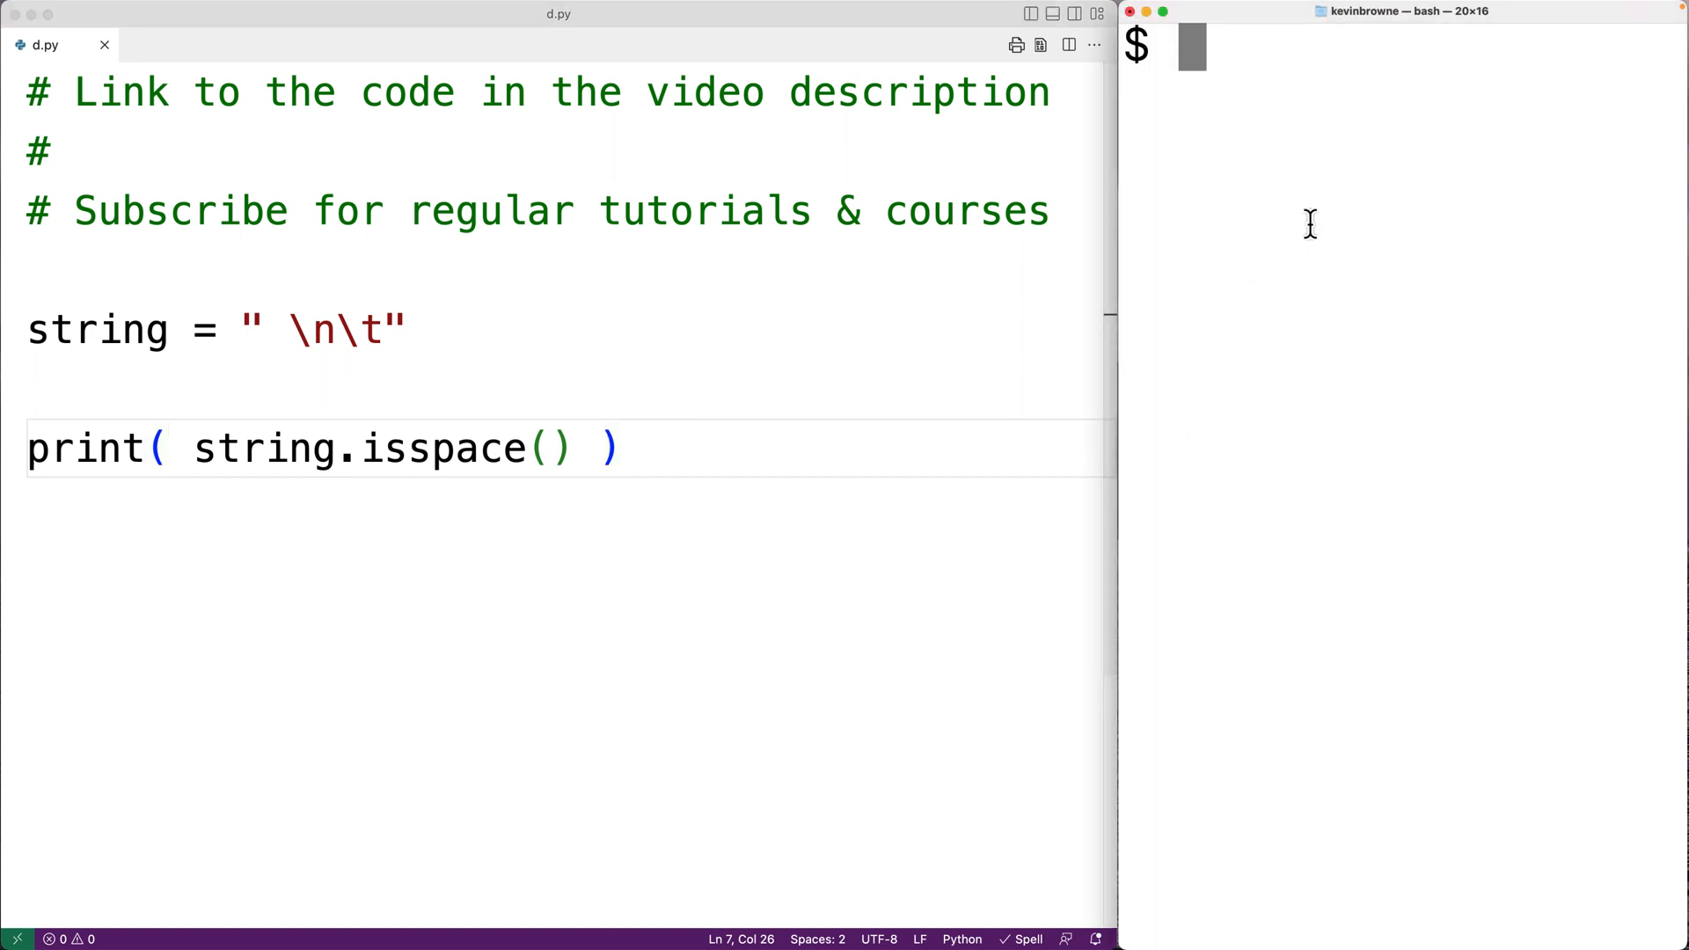
type("python d.py")
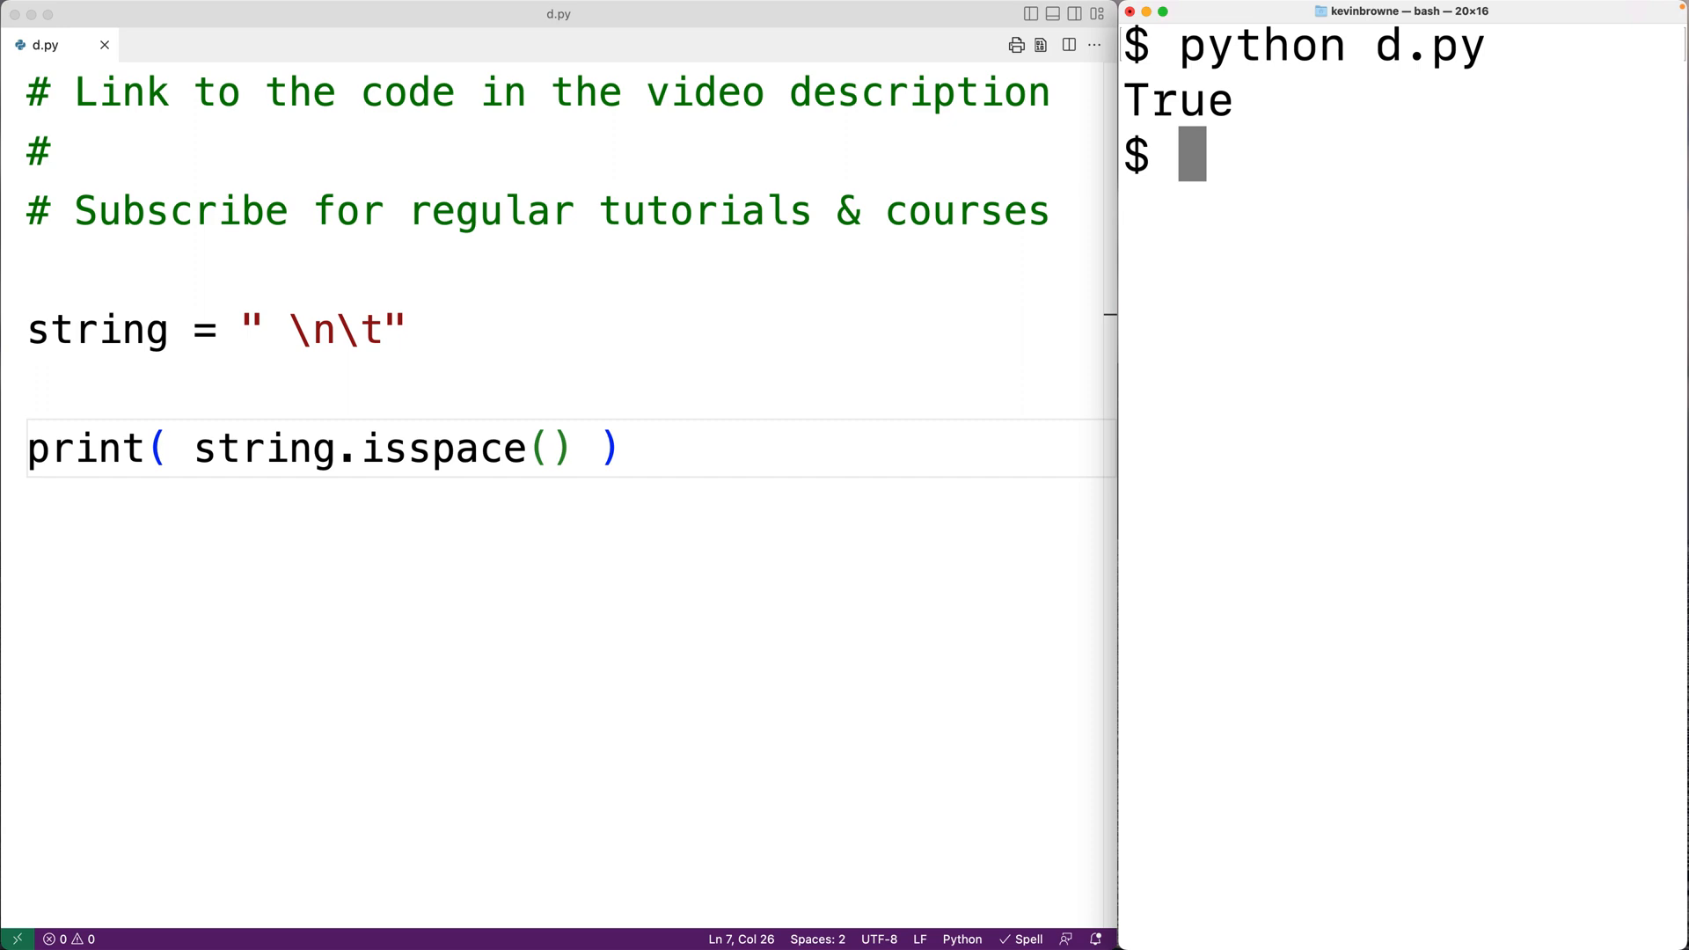
type("\\v")
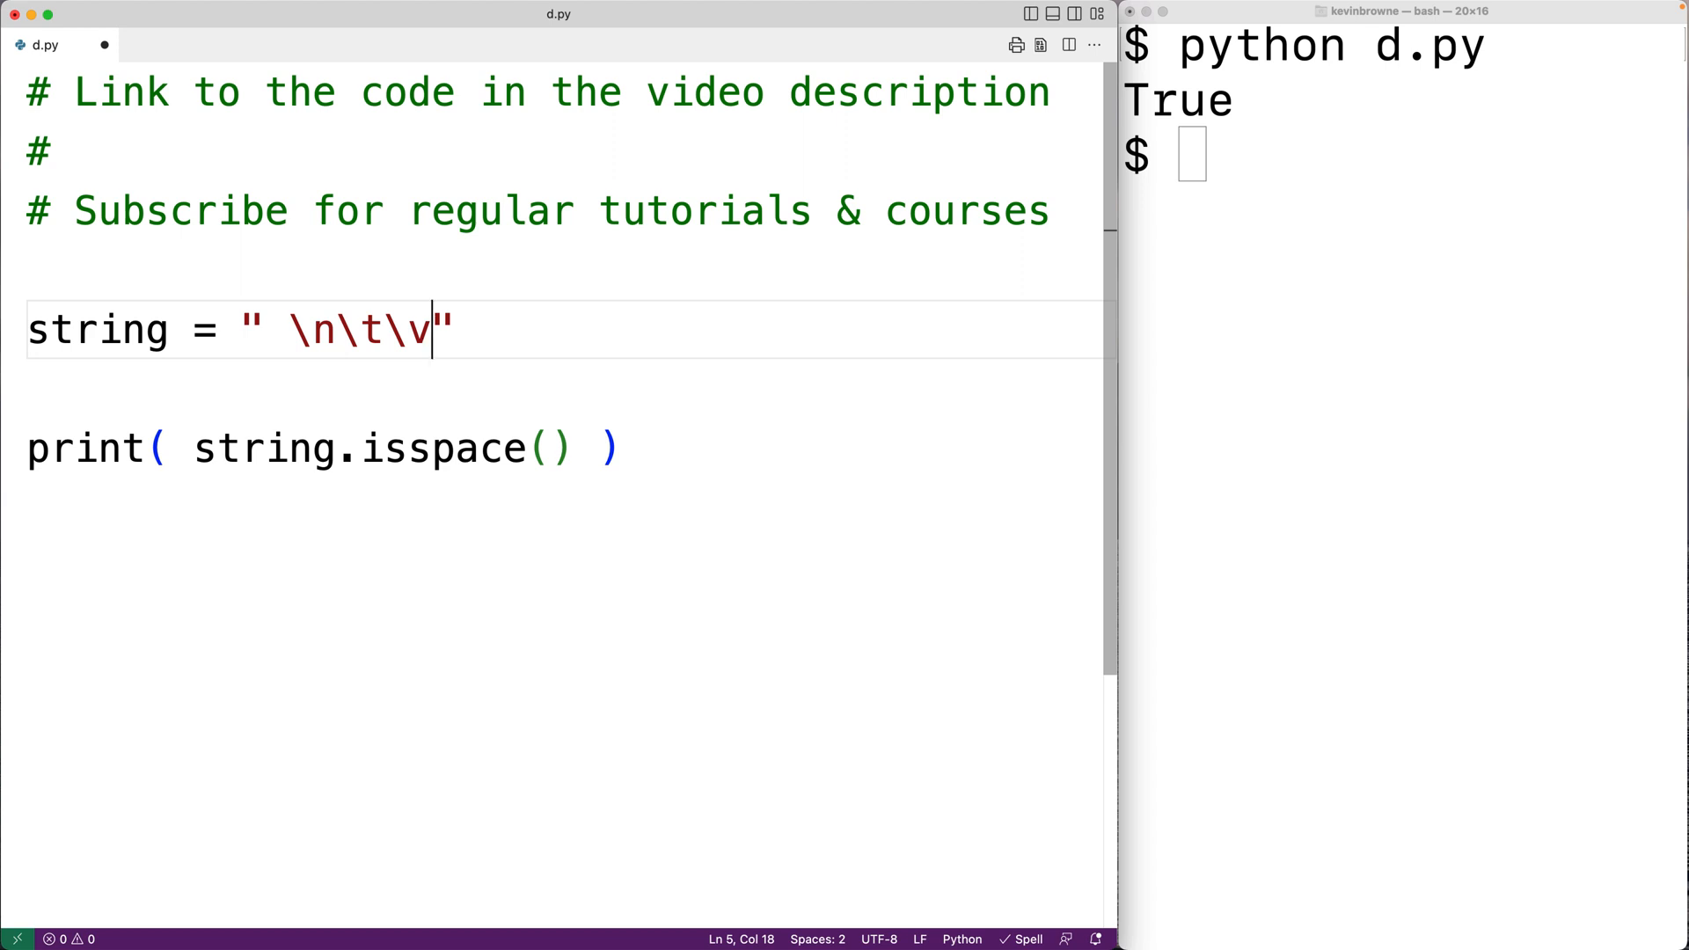
type("\\r\\")
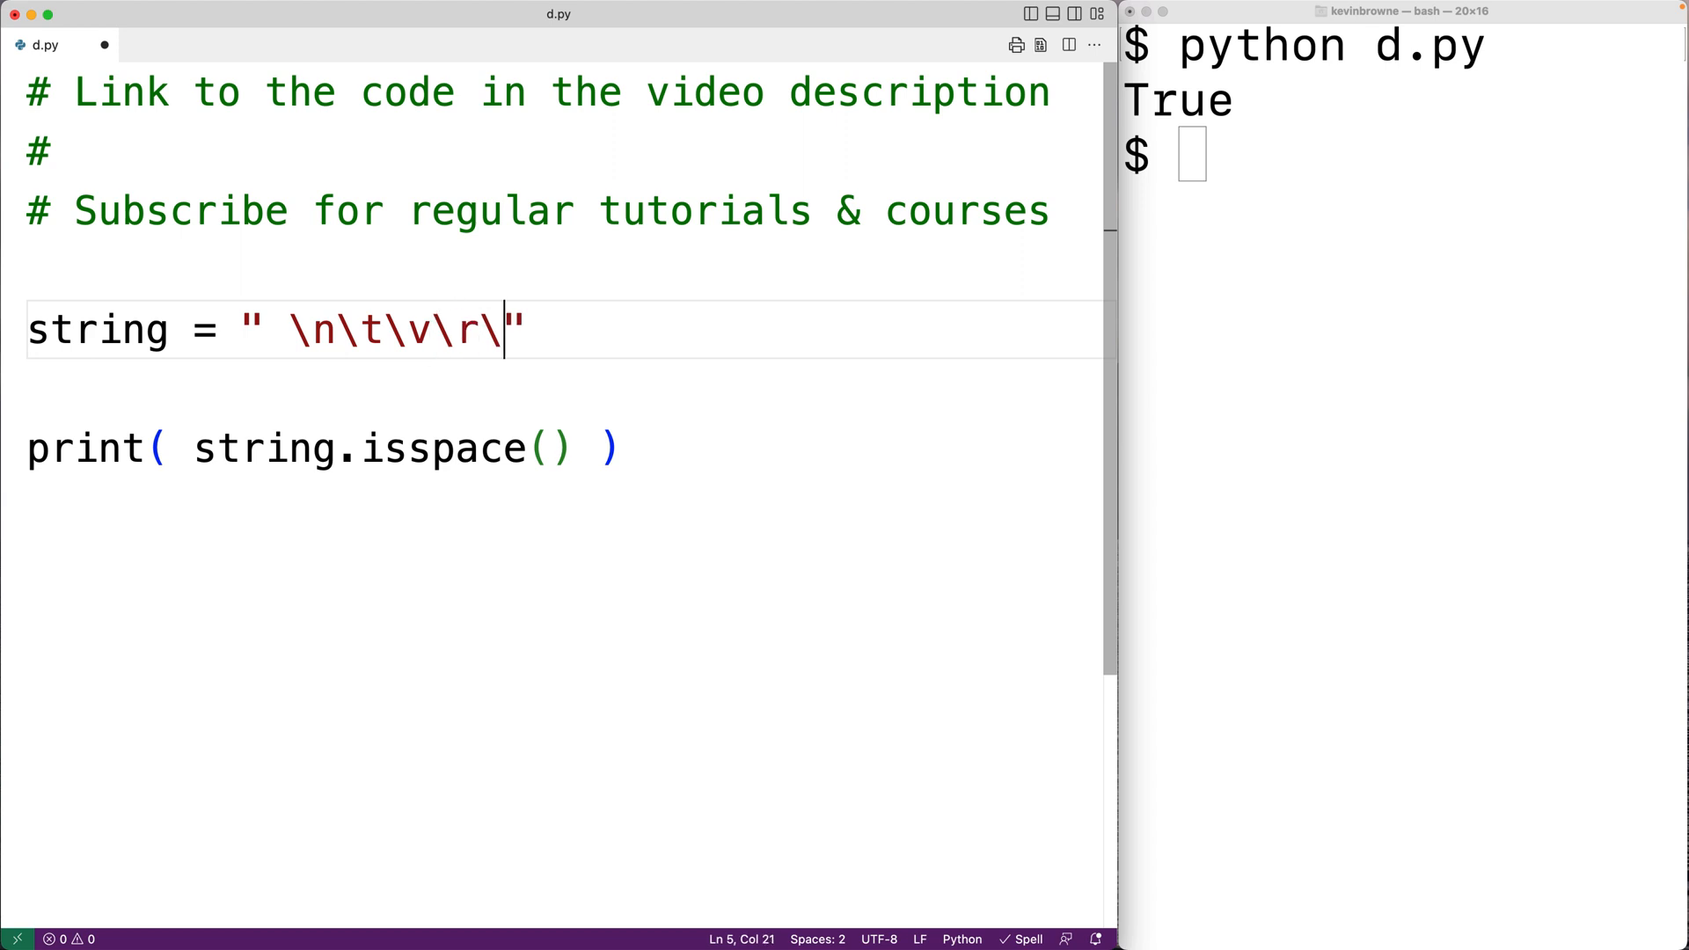
type("f")
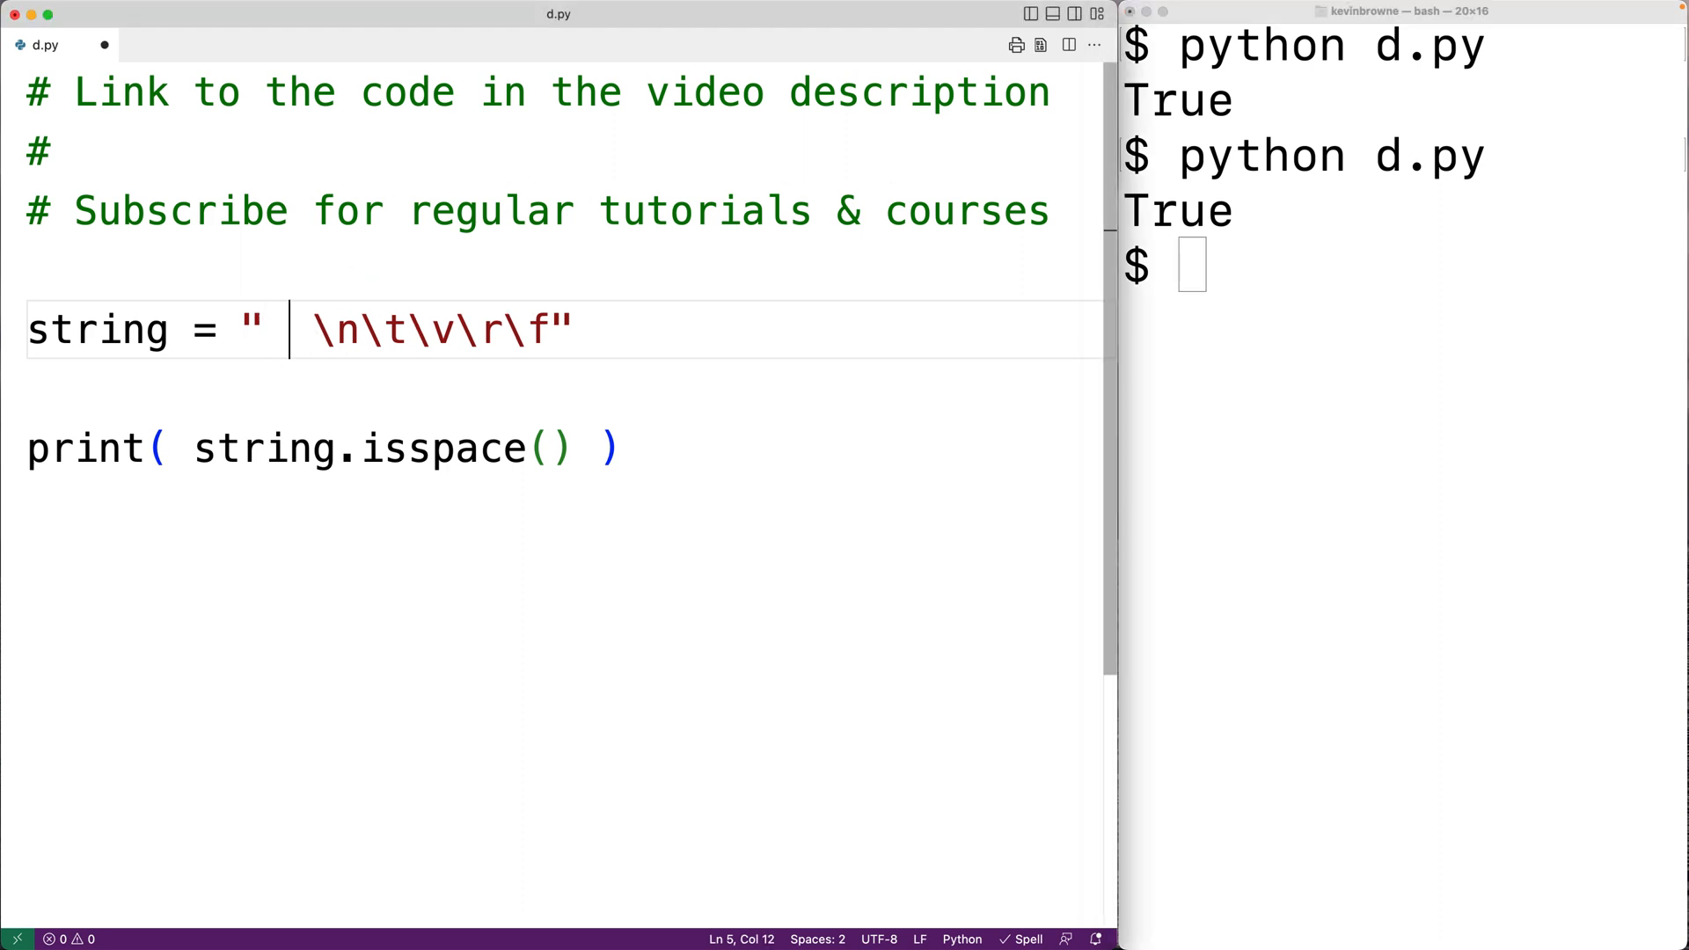
type("a")
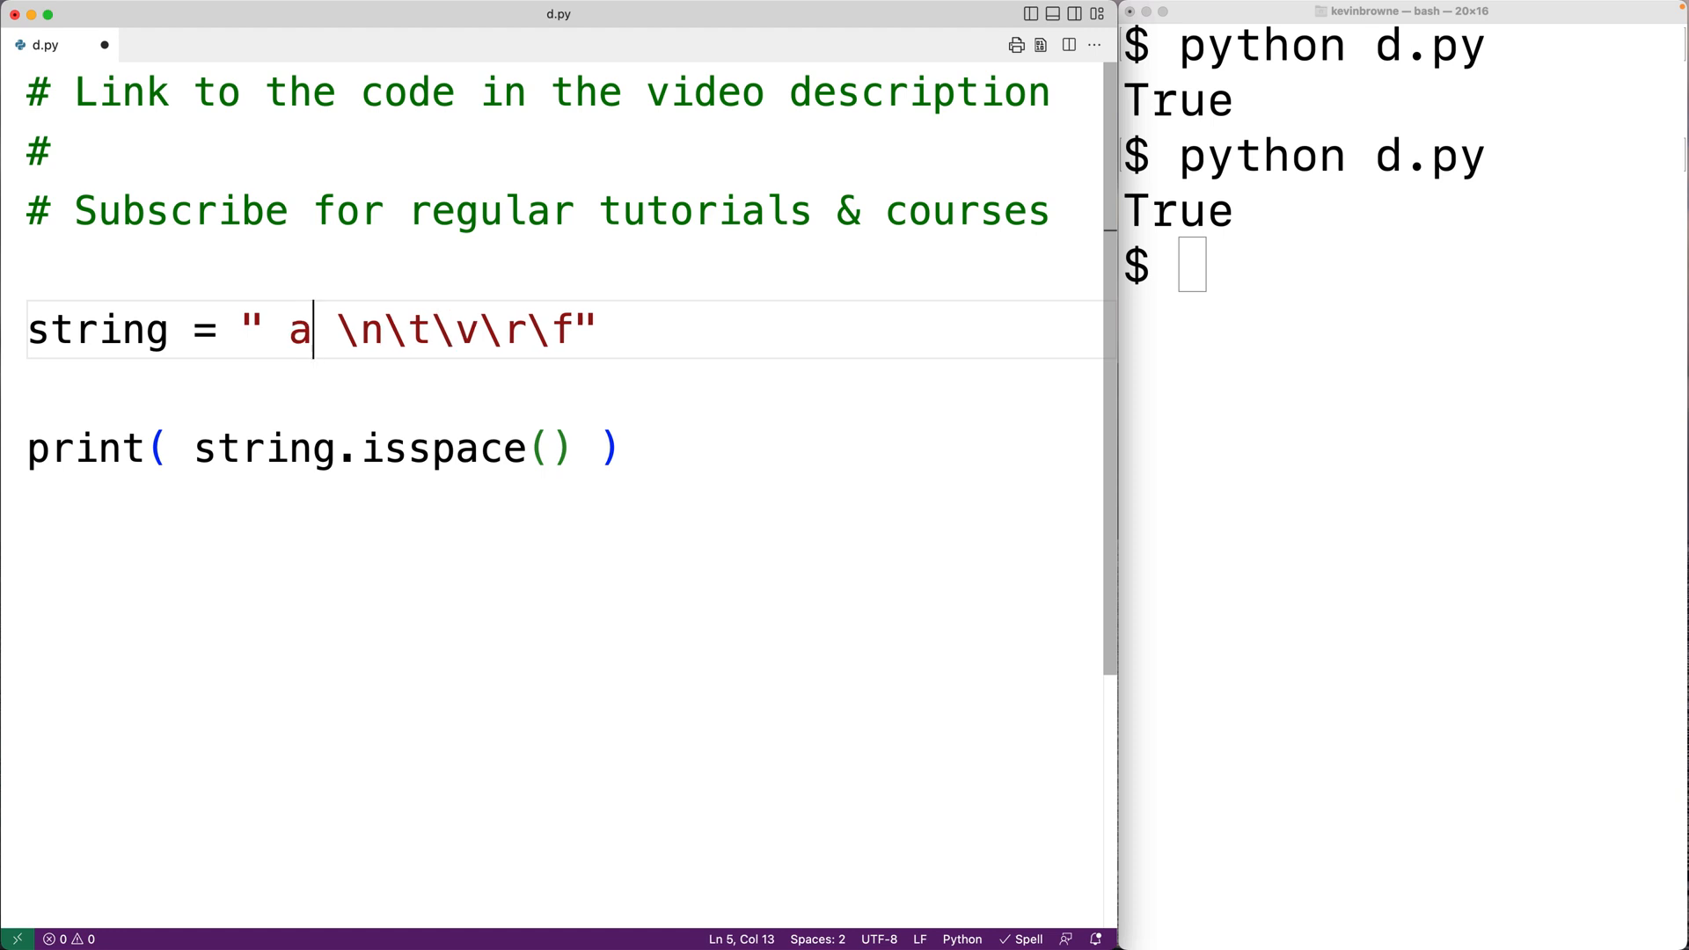